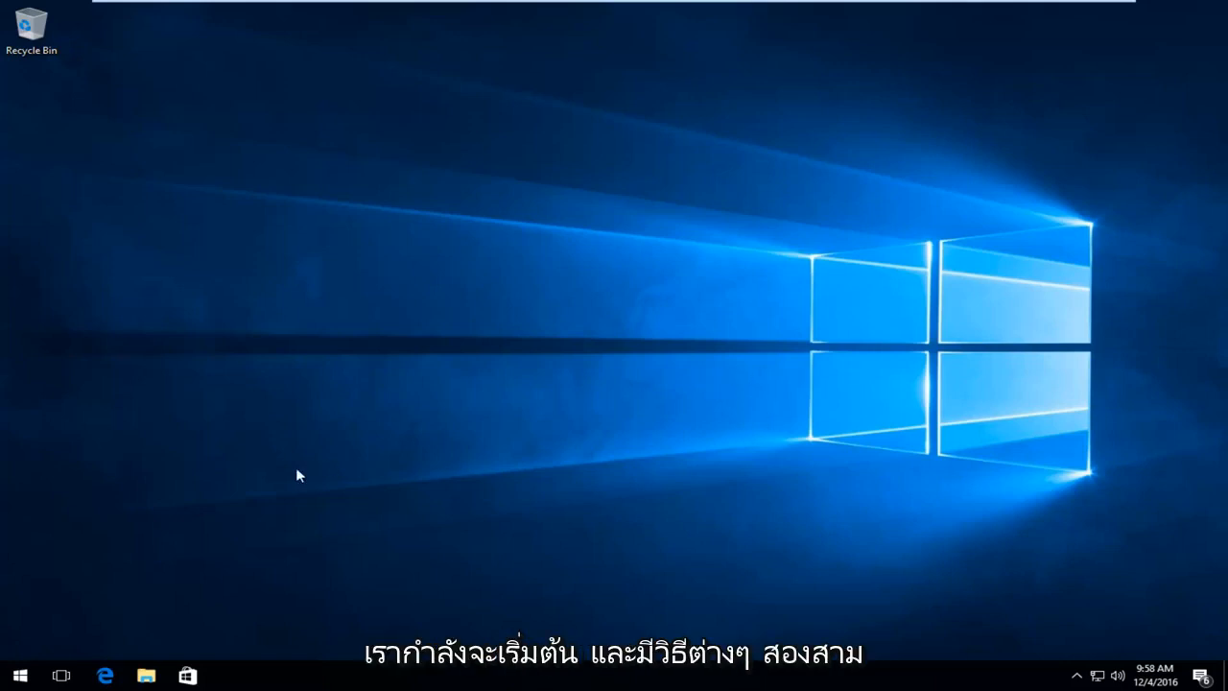
mouse_move(699, 373)
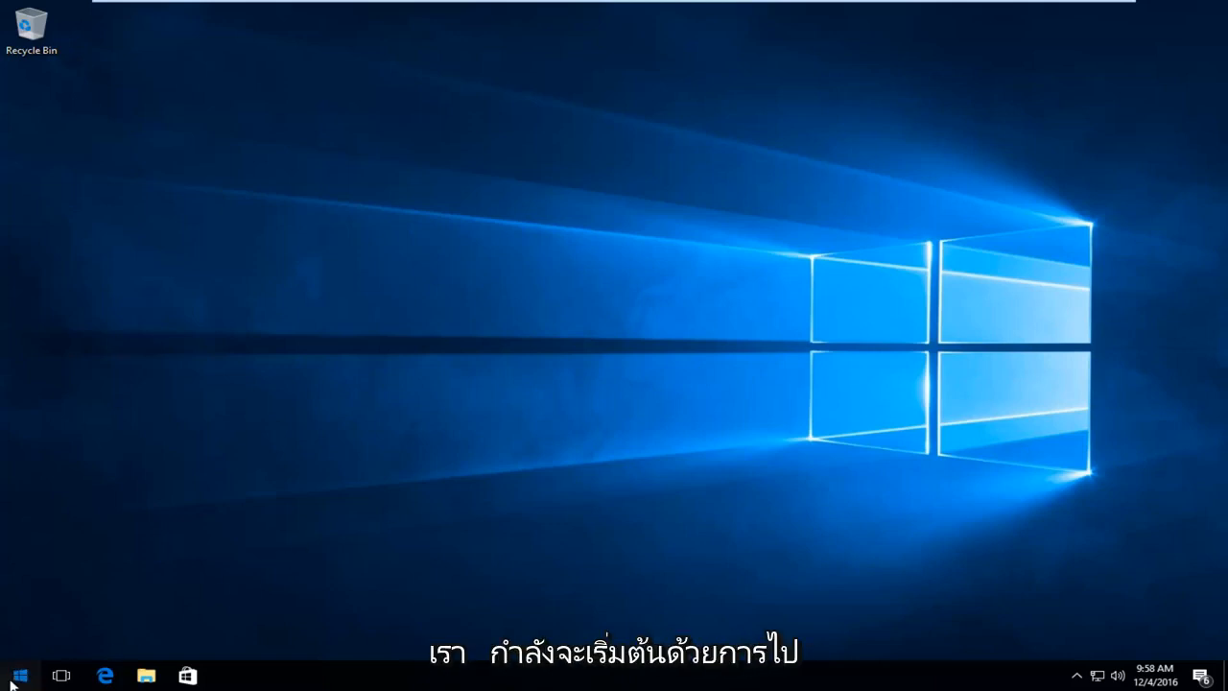
Step: Search the Start menu for msconfig and run System Configuration as administrator
click(19, 676)
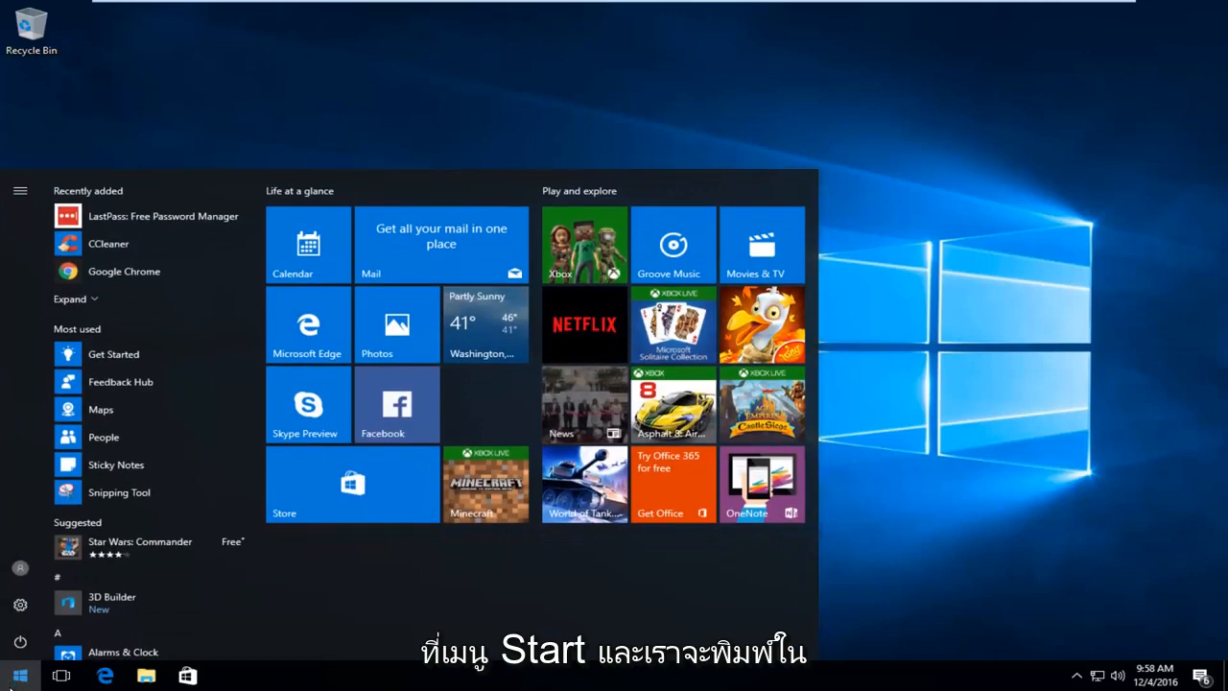
text(msconfig)
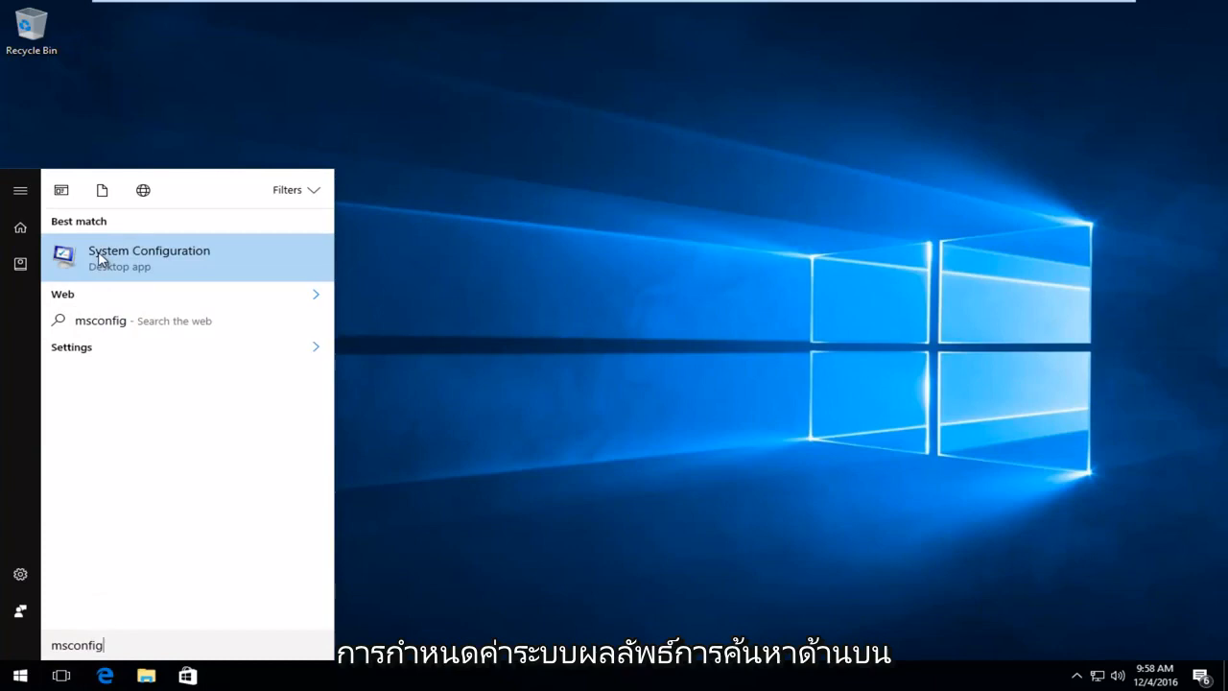
mouse_move(152, 272)
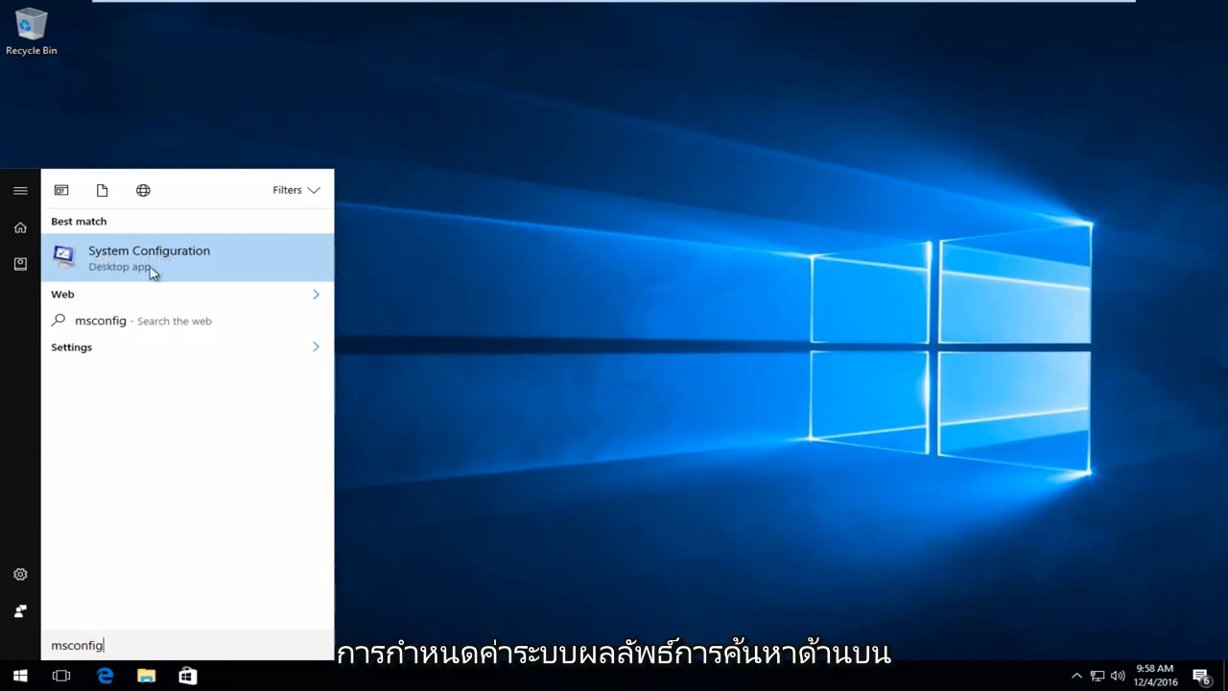
mouse_move(115, 269)
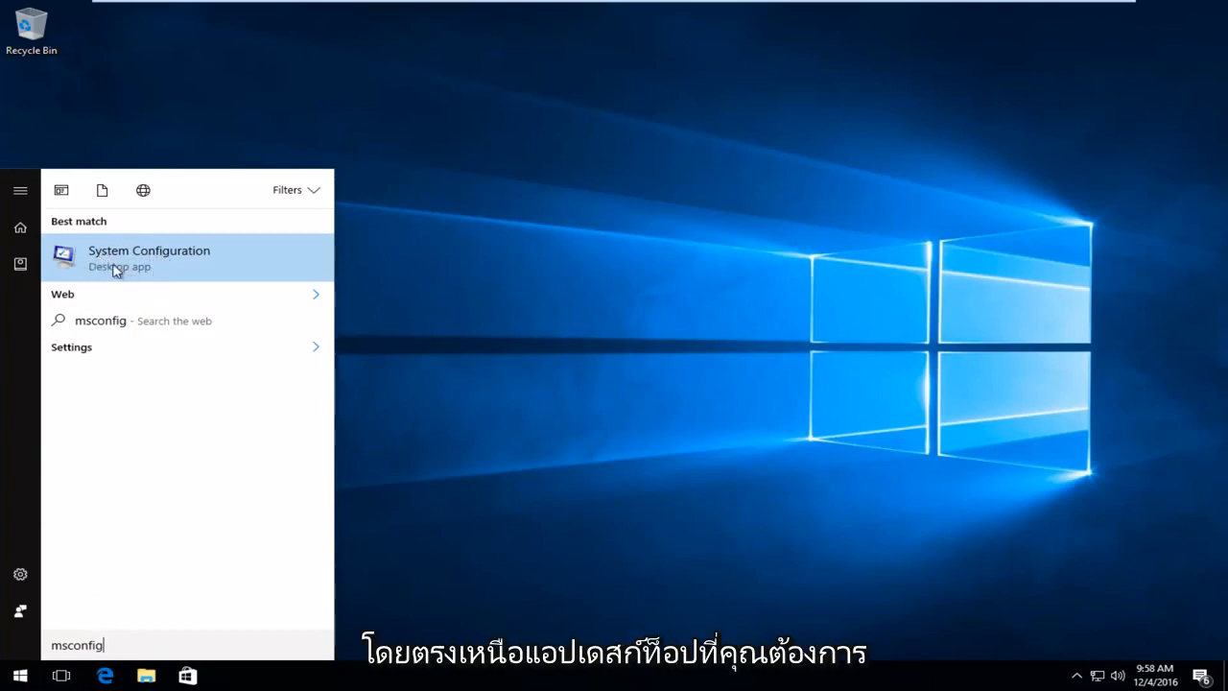
right_click(150, 257)
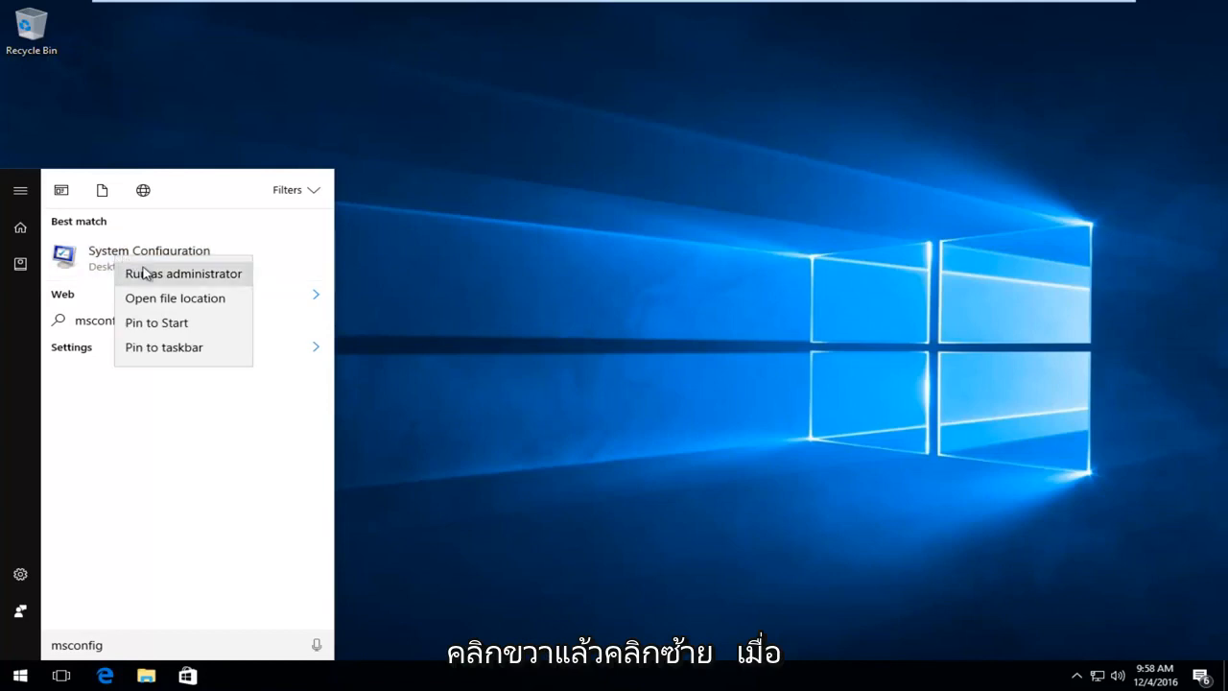
click(184, 272)
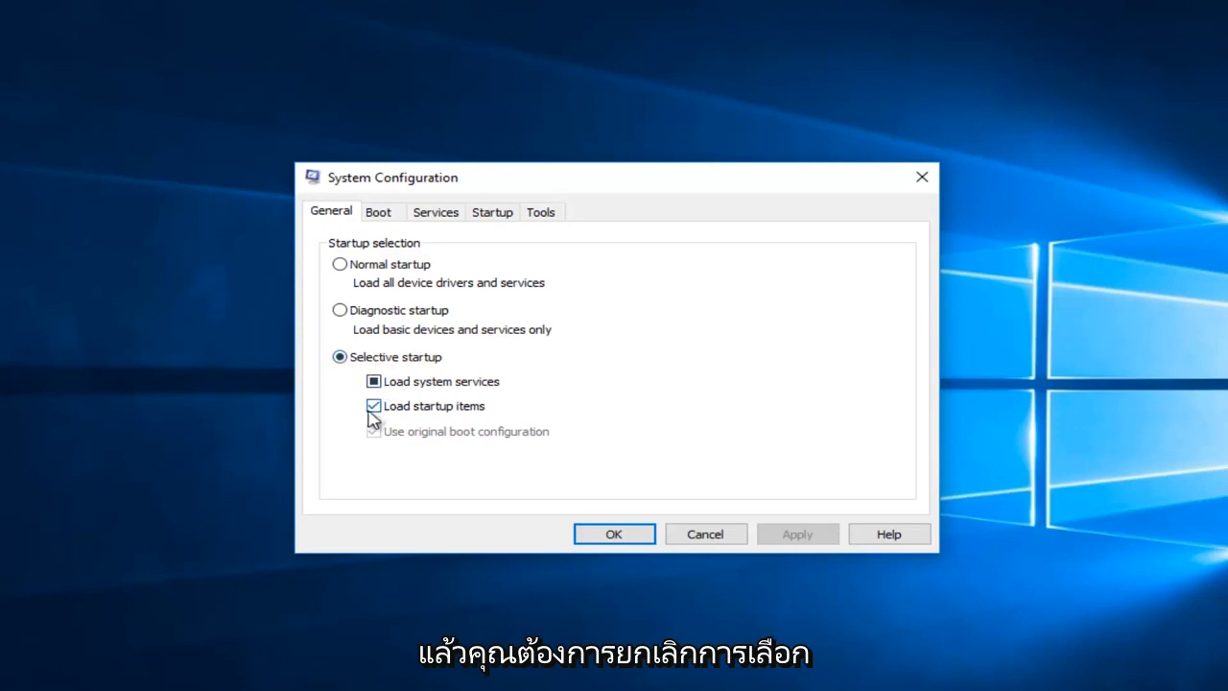
Step: Under Selective startup, leave Load startup items unchecked and Load system services checked
click(372, 405)
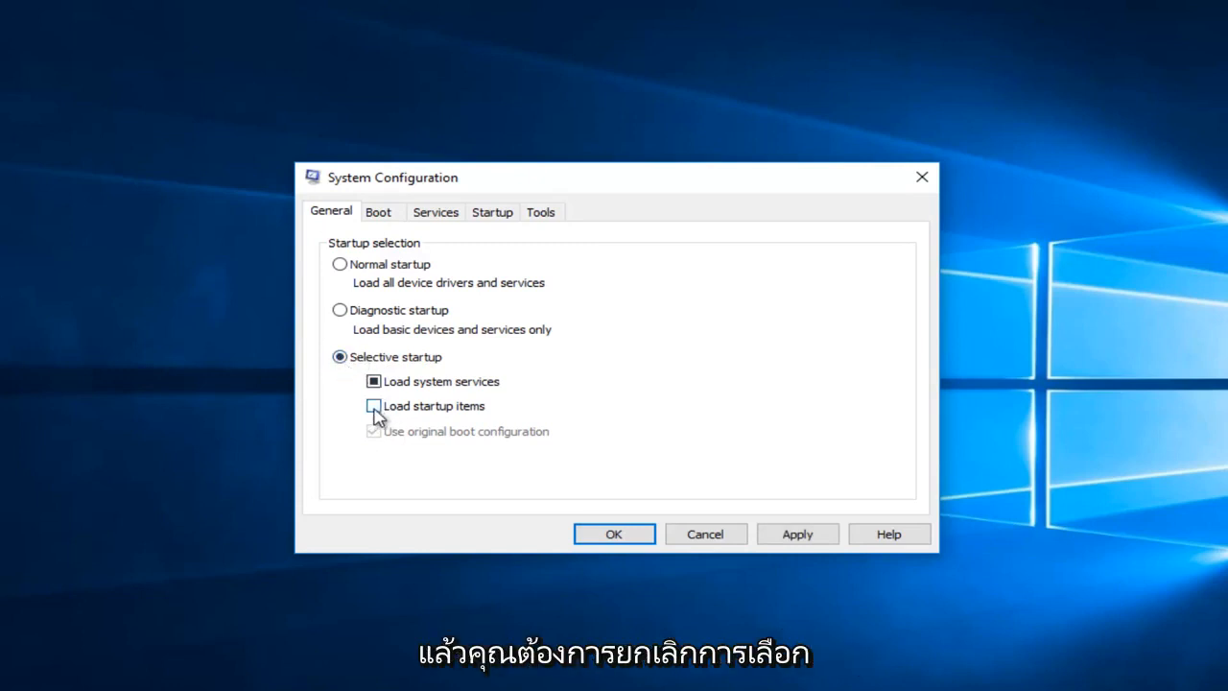
click(374, 405)
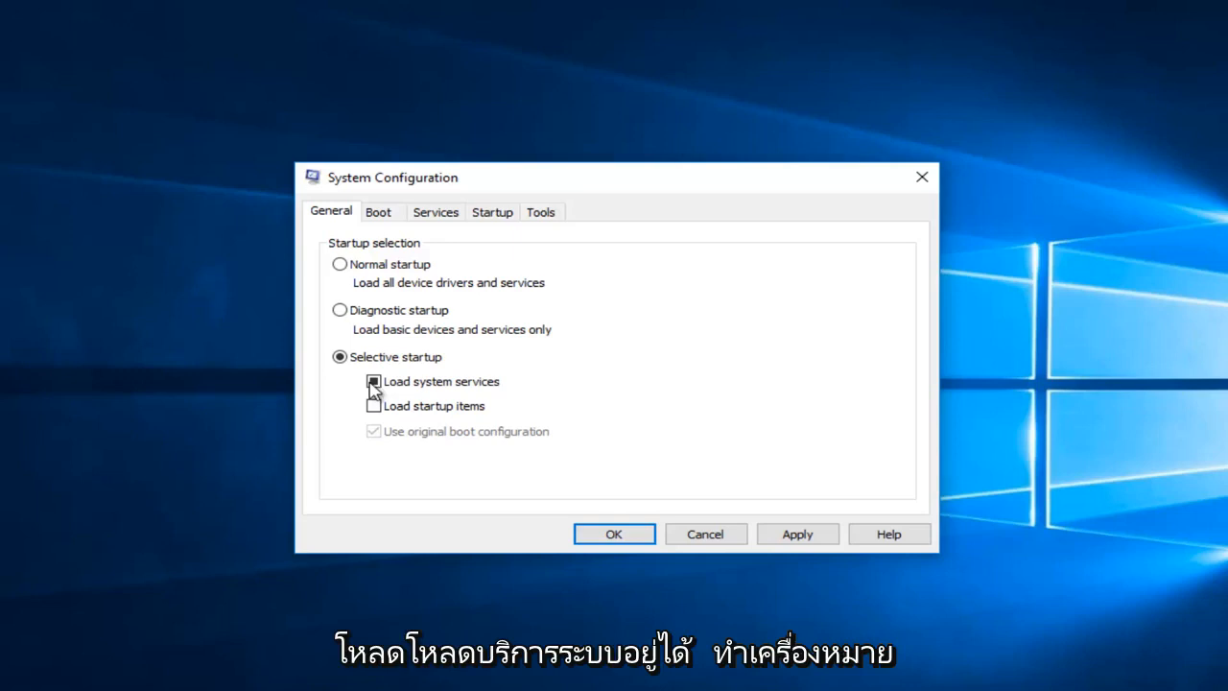
click(372, 380)
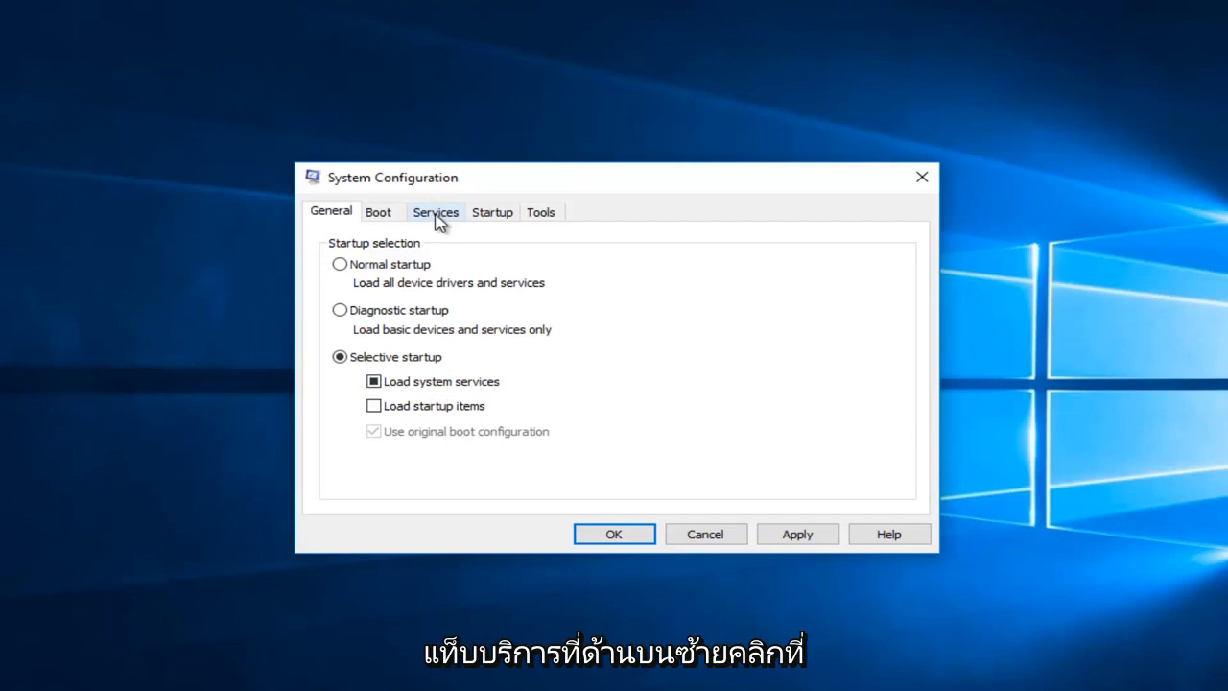
Step: Hide all Microsoft services and disable every remaining non-Microsoft service
click(436, 211)
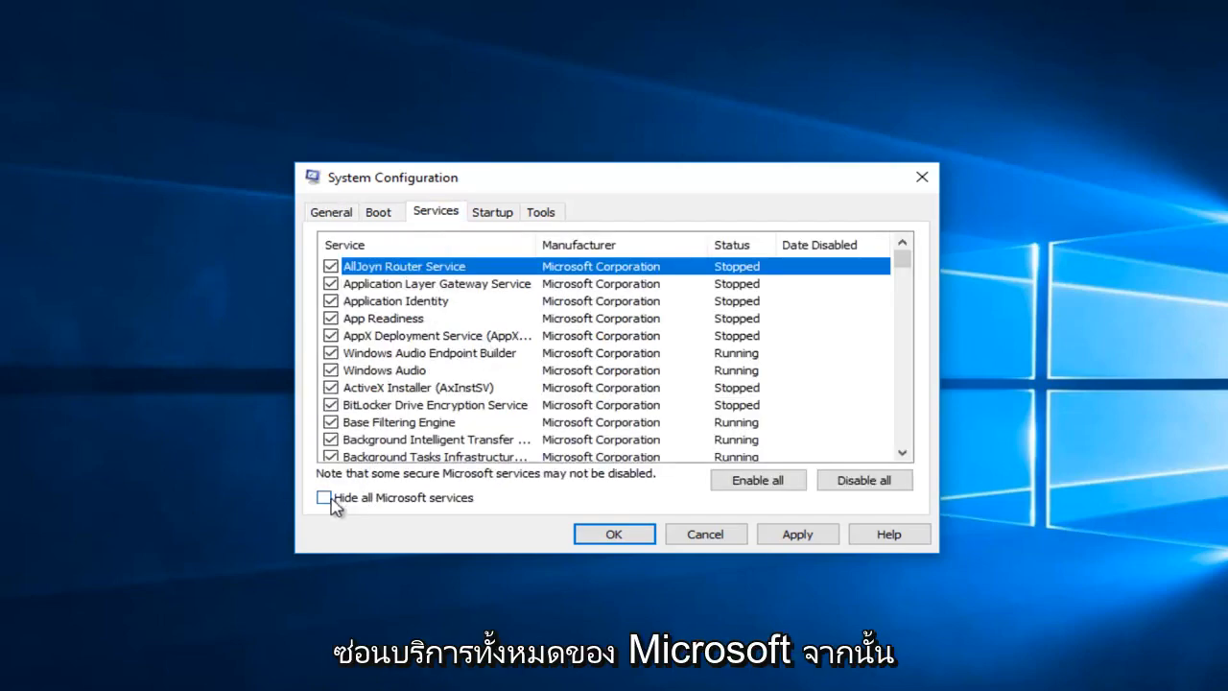
click(324, 498)
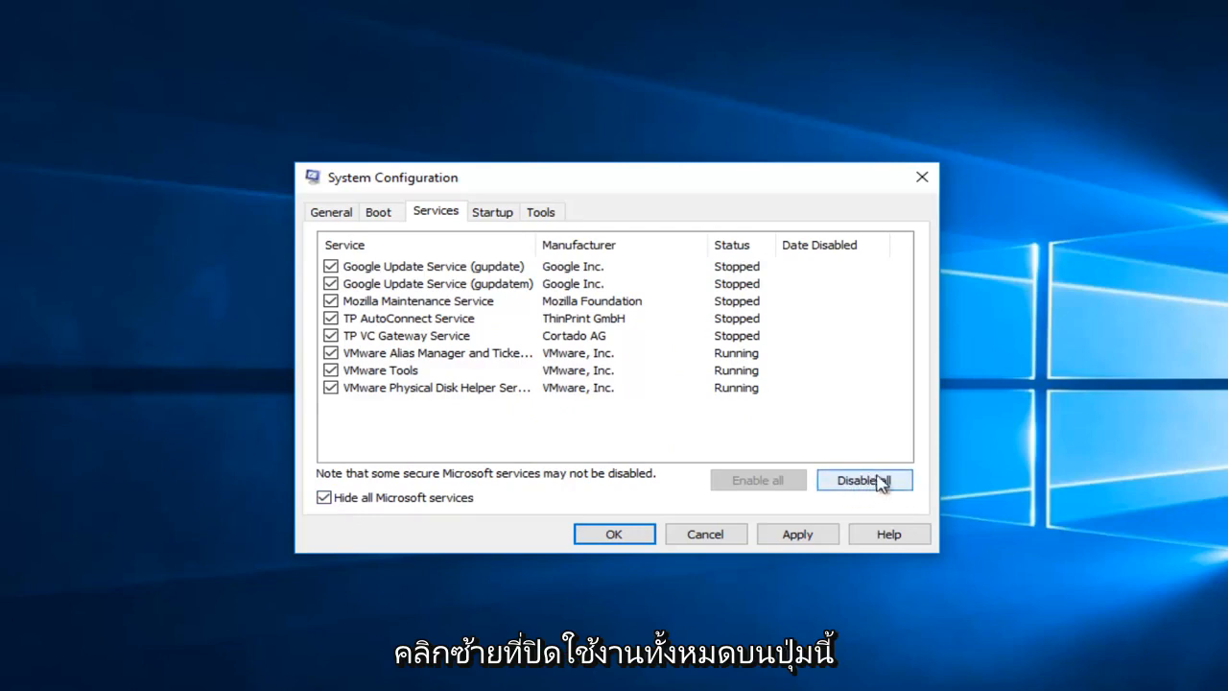
click(864, 480)
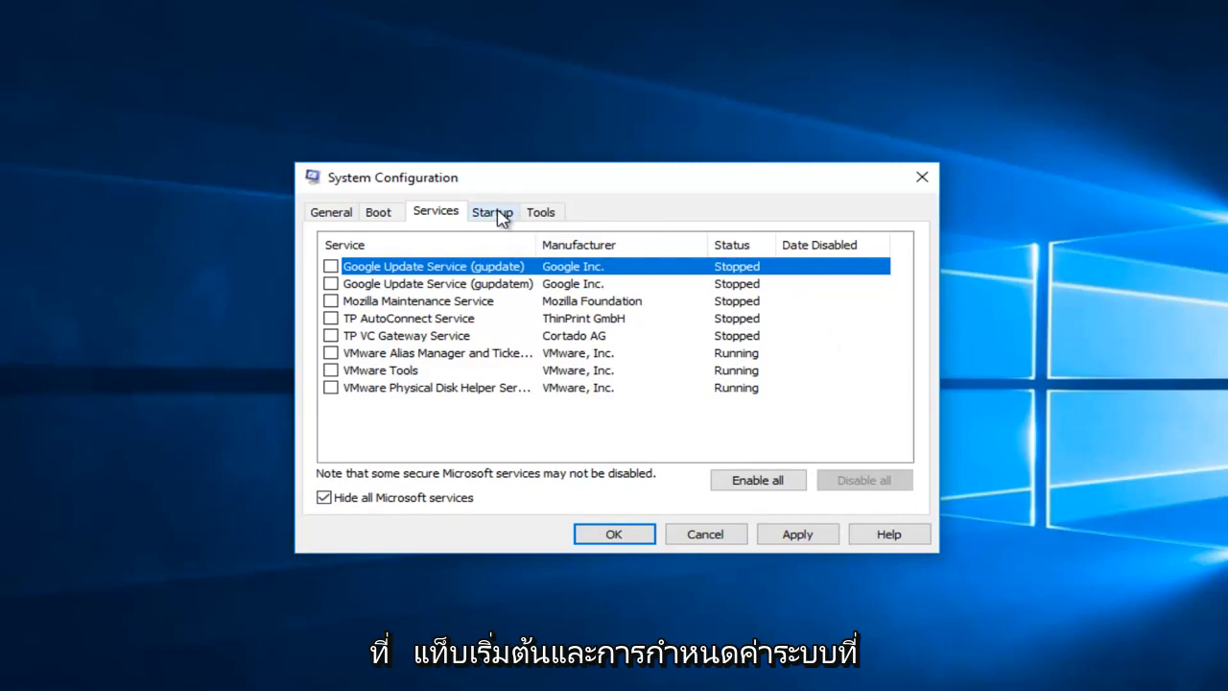
Step: From the Startup settings, launch Task Manager to manage startup apps
click(491, 211)
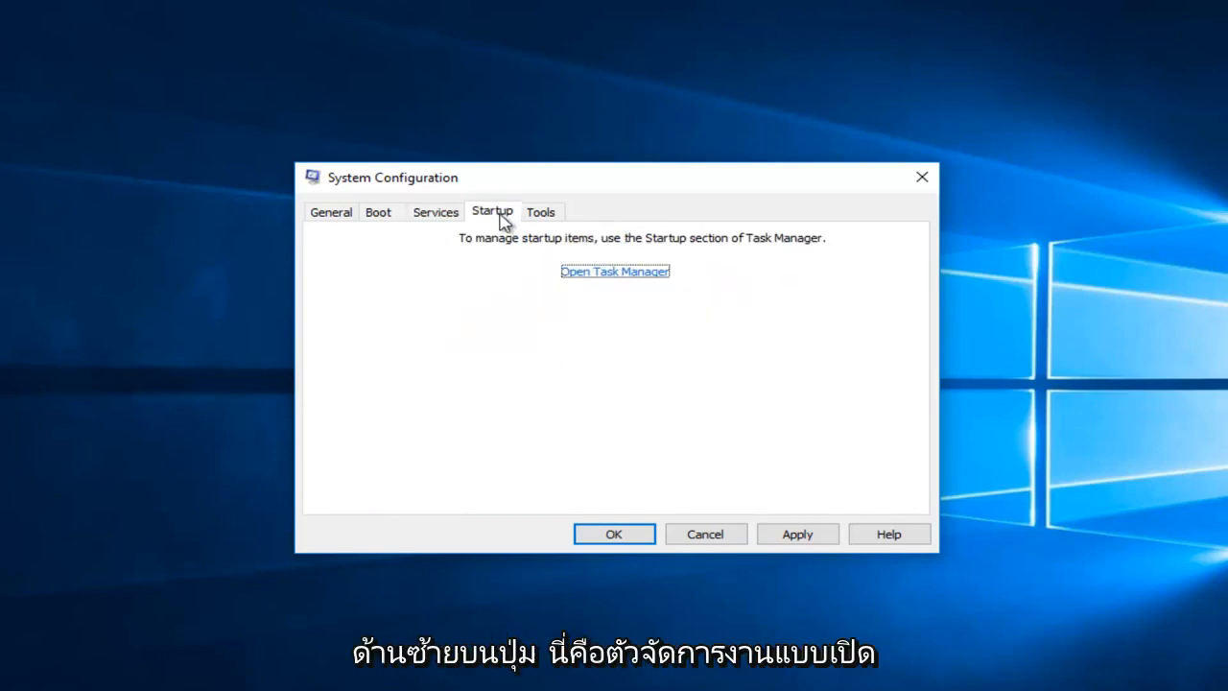
mouse_move(599, 279)
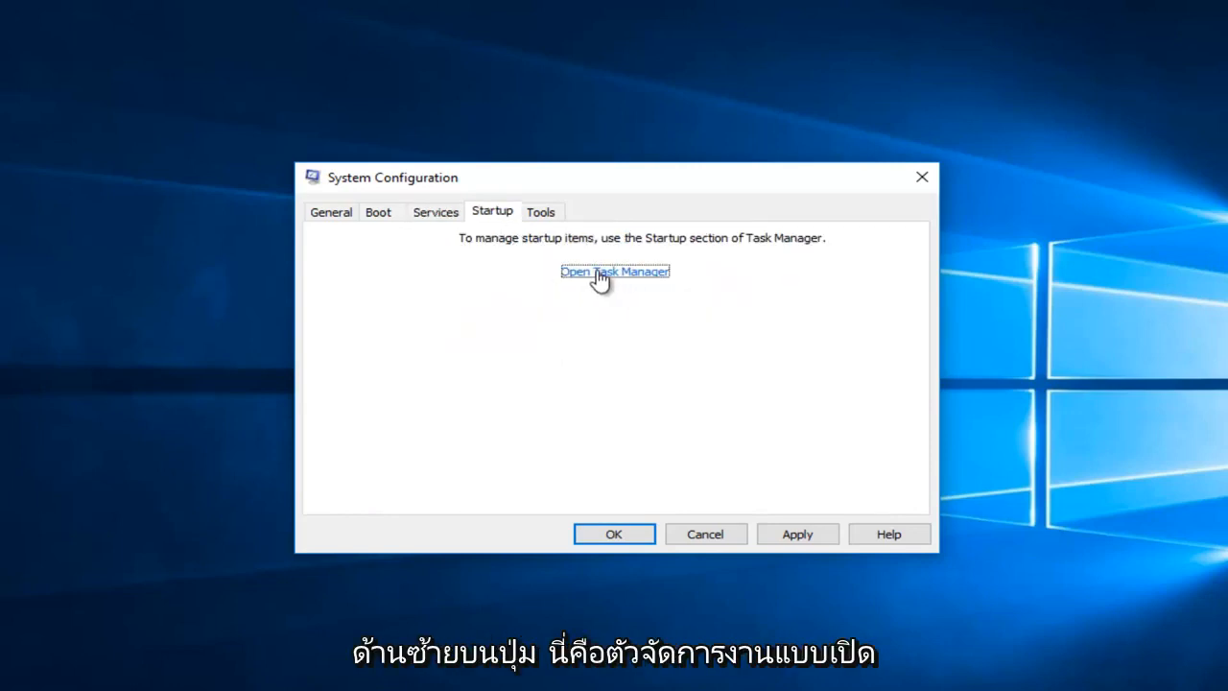
click(614, 271)
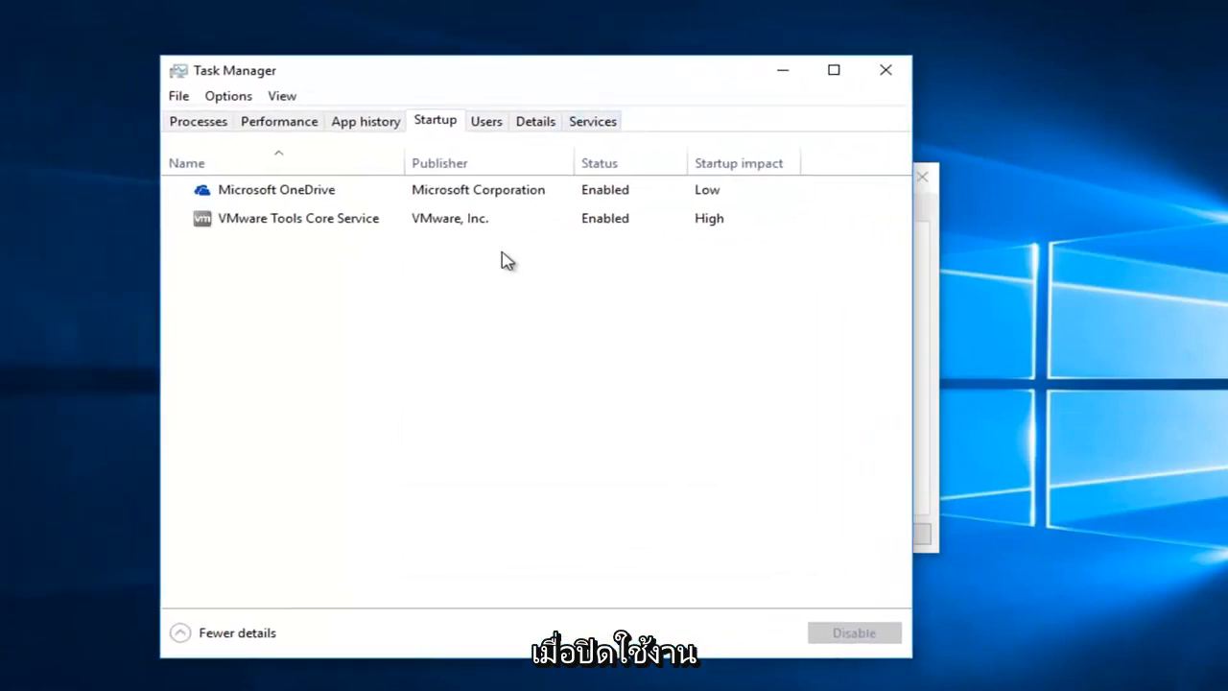
Step: Disable the Microsoft OneDrive startup entry and close Task Manager
click(277, 190)
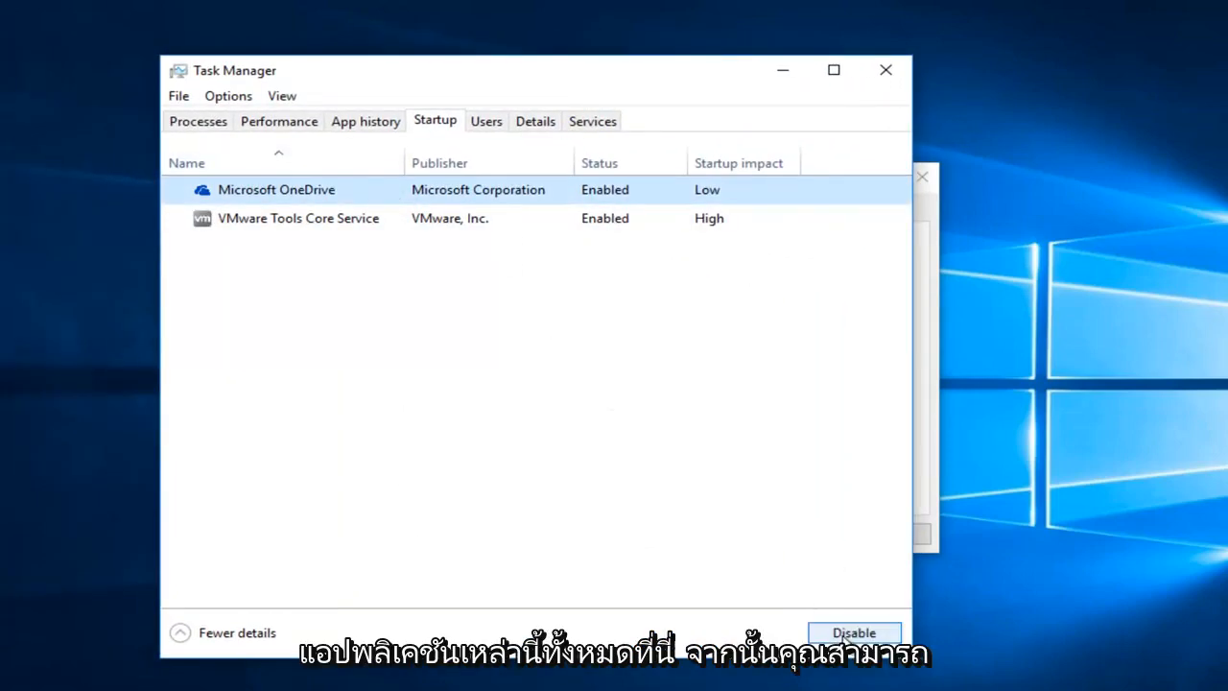
click(852, 633)
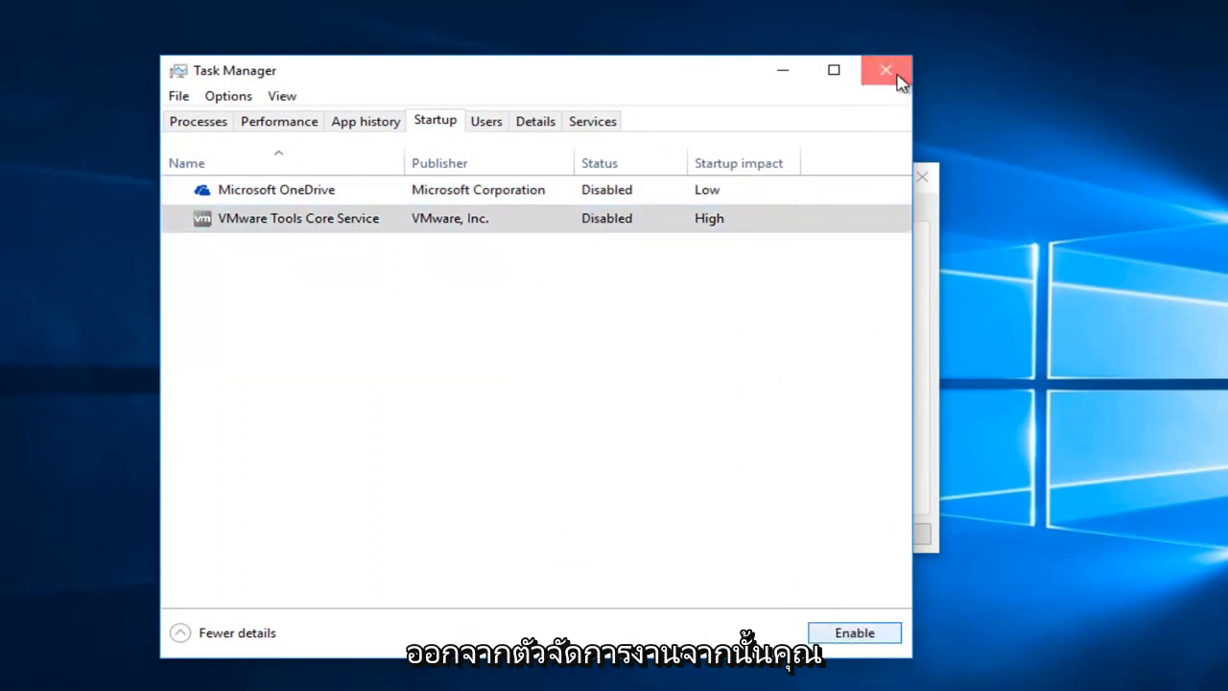
click(885, 69)
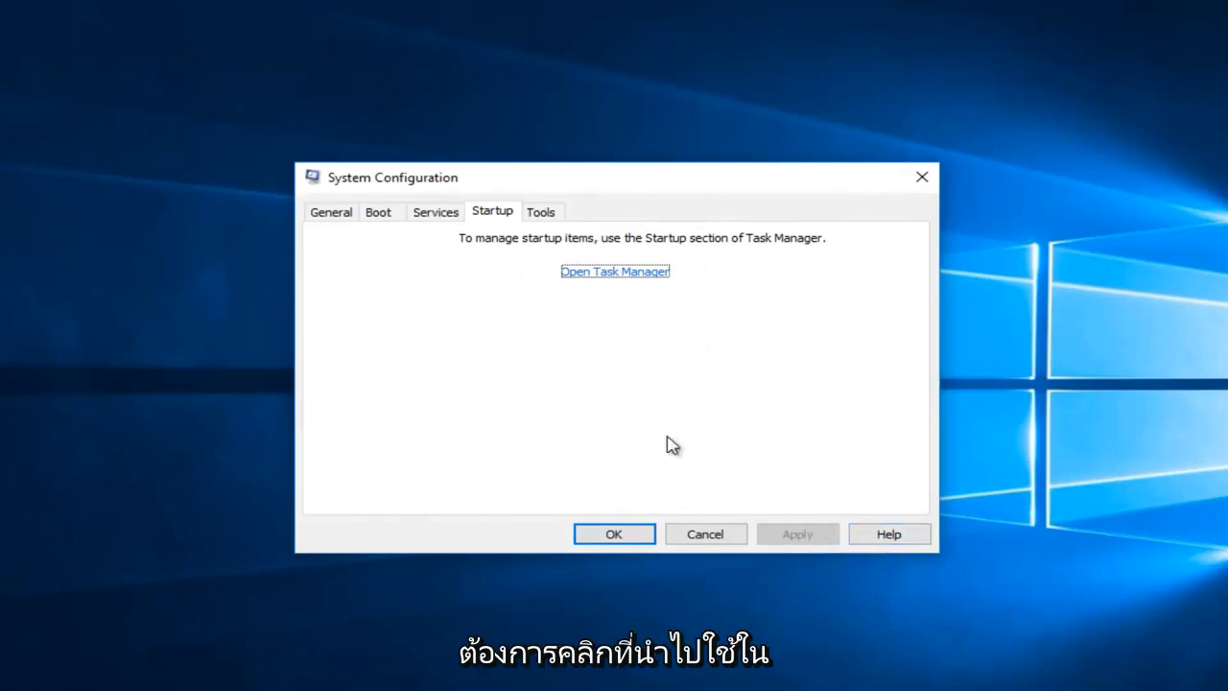
mouse_move(393, 211)
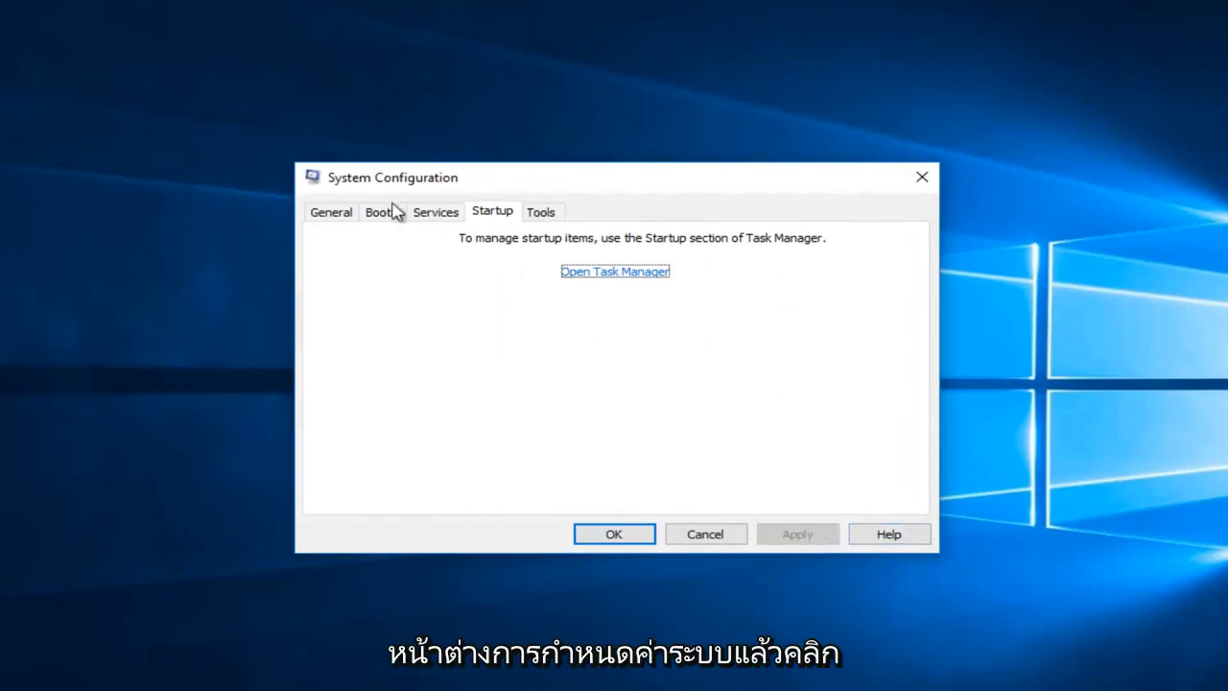
Step: Confirm the System Configuration changes with OK, bringing up the restart prompt
click(614, 534)
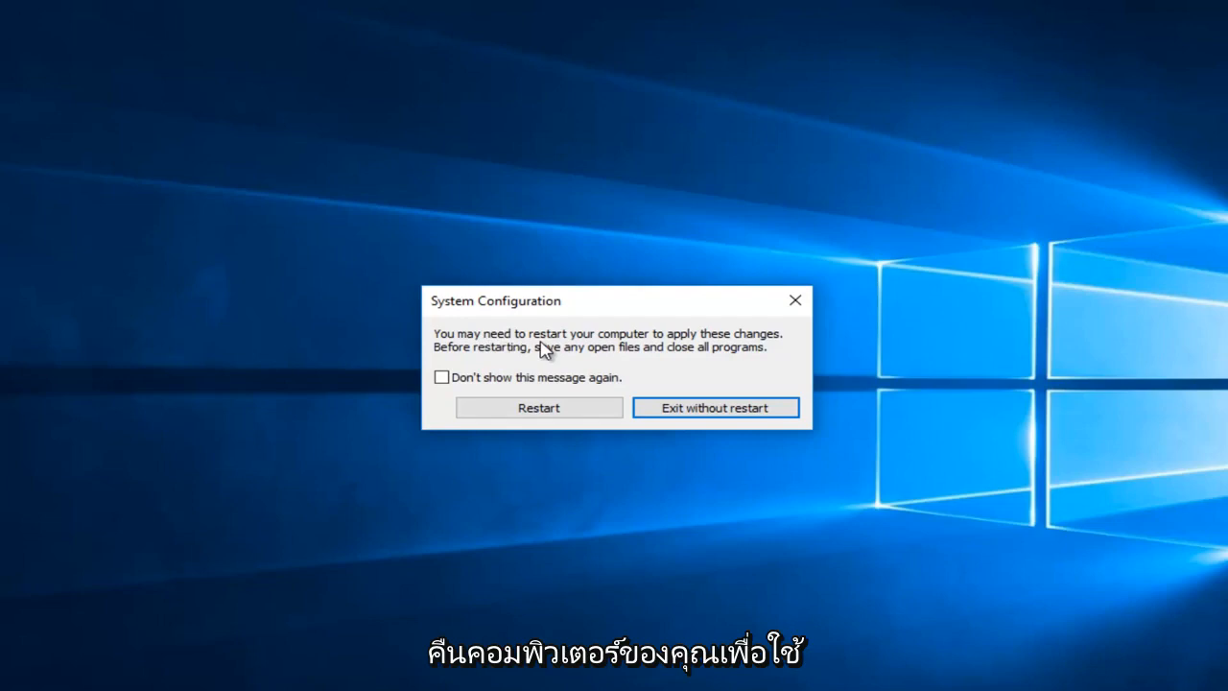
mouse_move(545, 369)
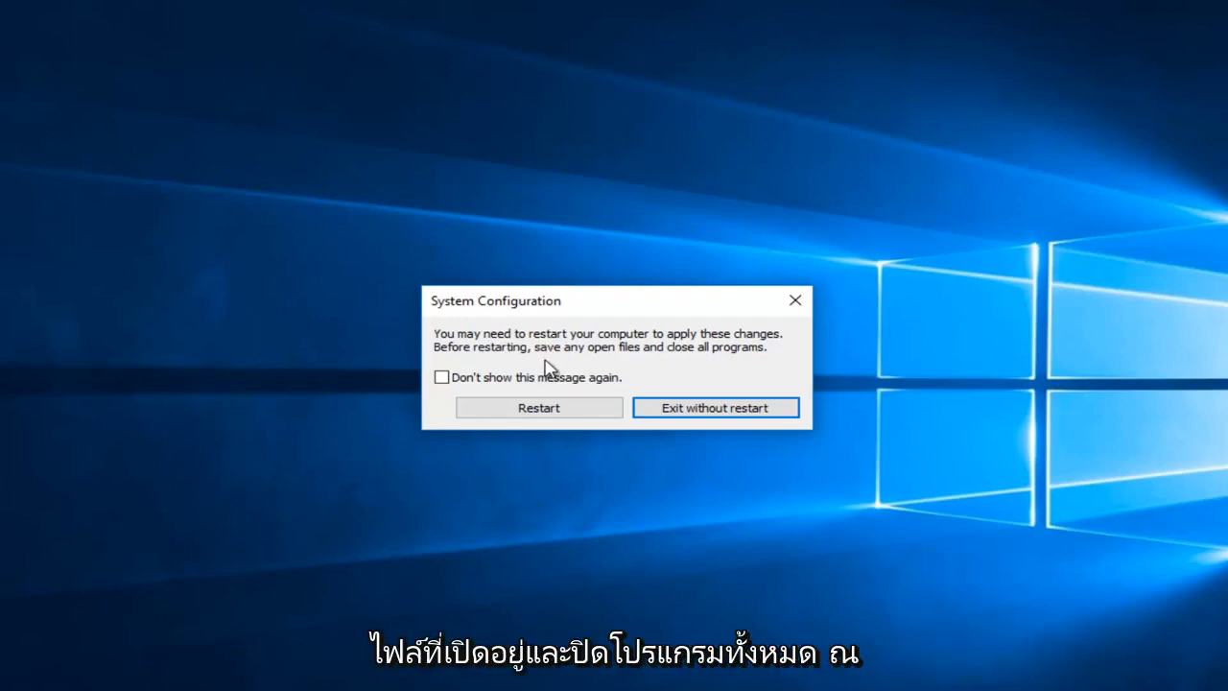
mouse_move(555, 363)
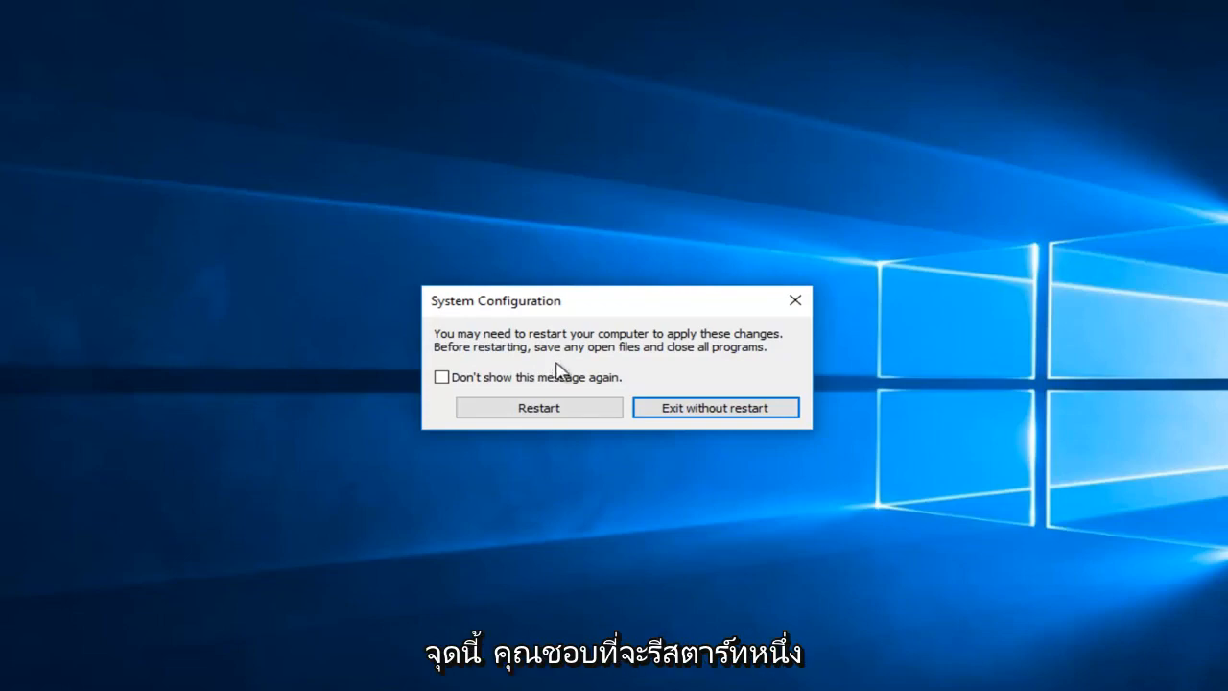
Step: Choose Restart so Windows reboots with the clean boot configuration
click(537, 407)
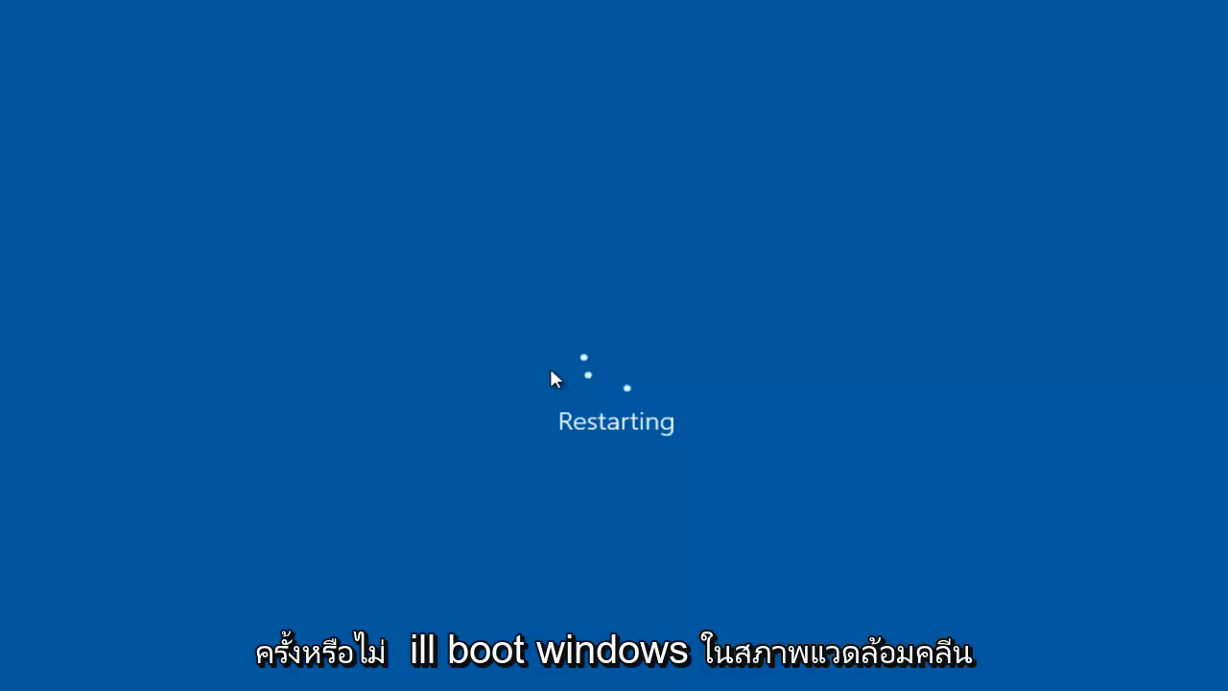